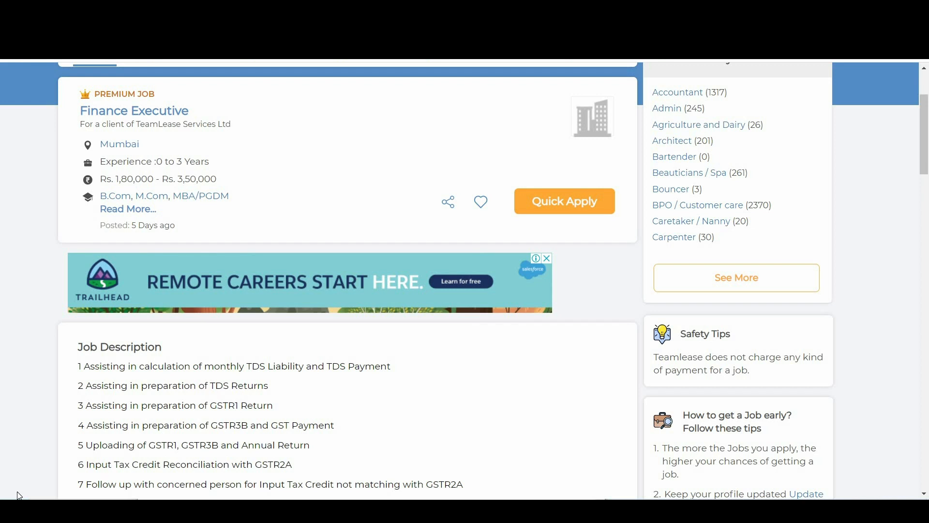
- Expand the Mumbai Finance Executive posting to show its full qualification list and job description
click(128, 209)
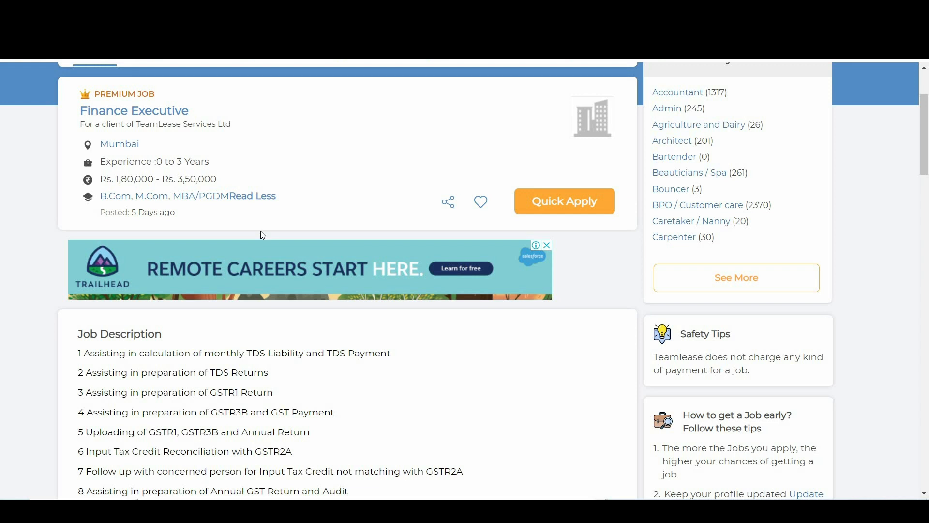
scroll(down, 3)
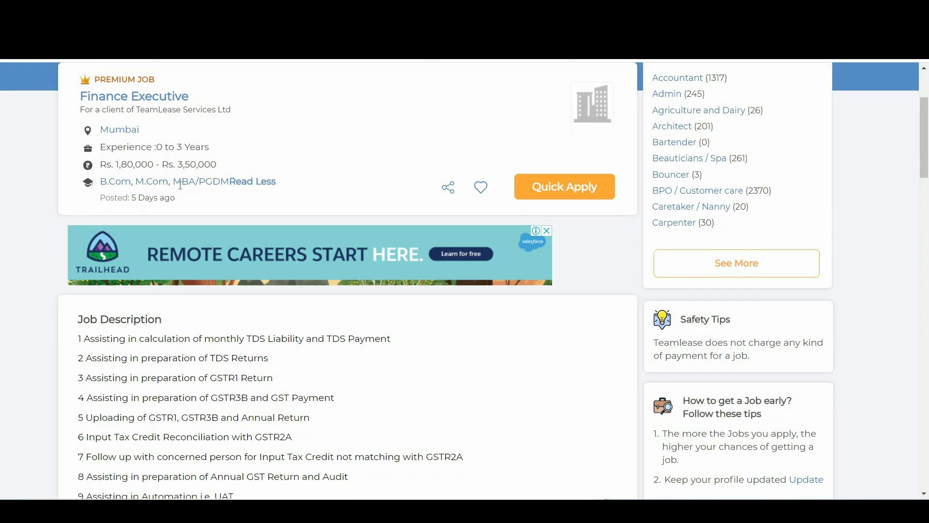
scroll(down, 3)
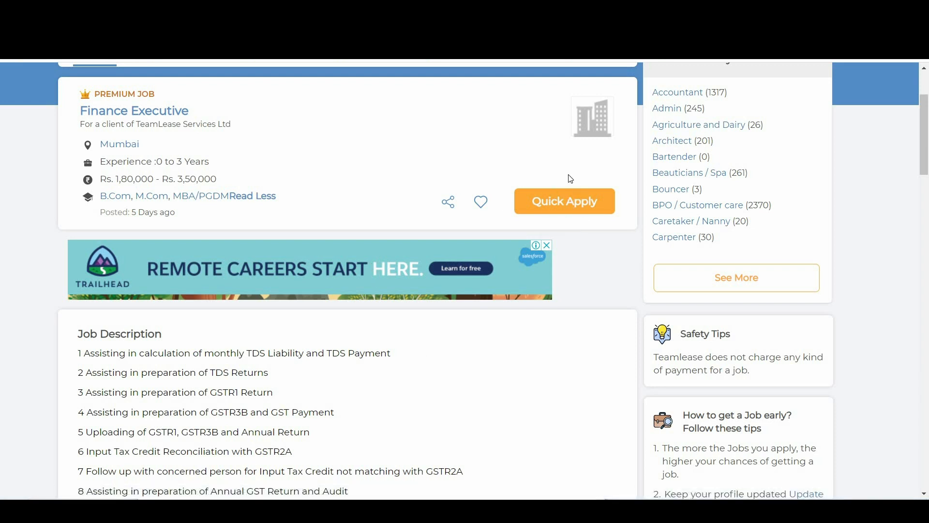
mouse_move(537, 183)
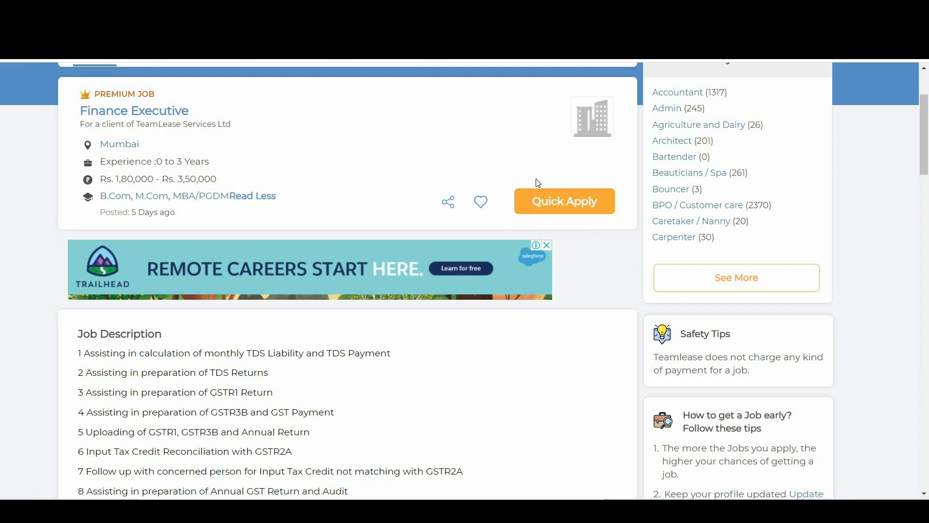
mouse_move(598, 170)
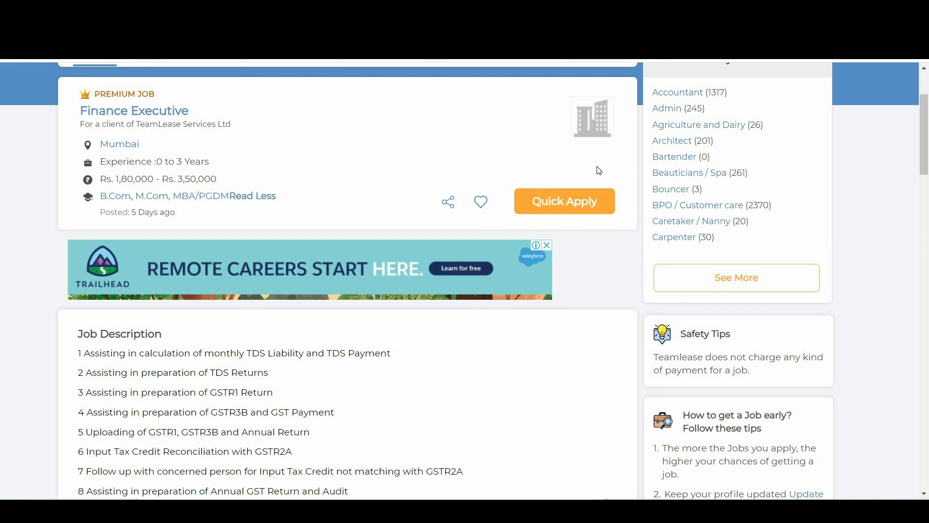